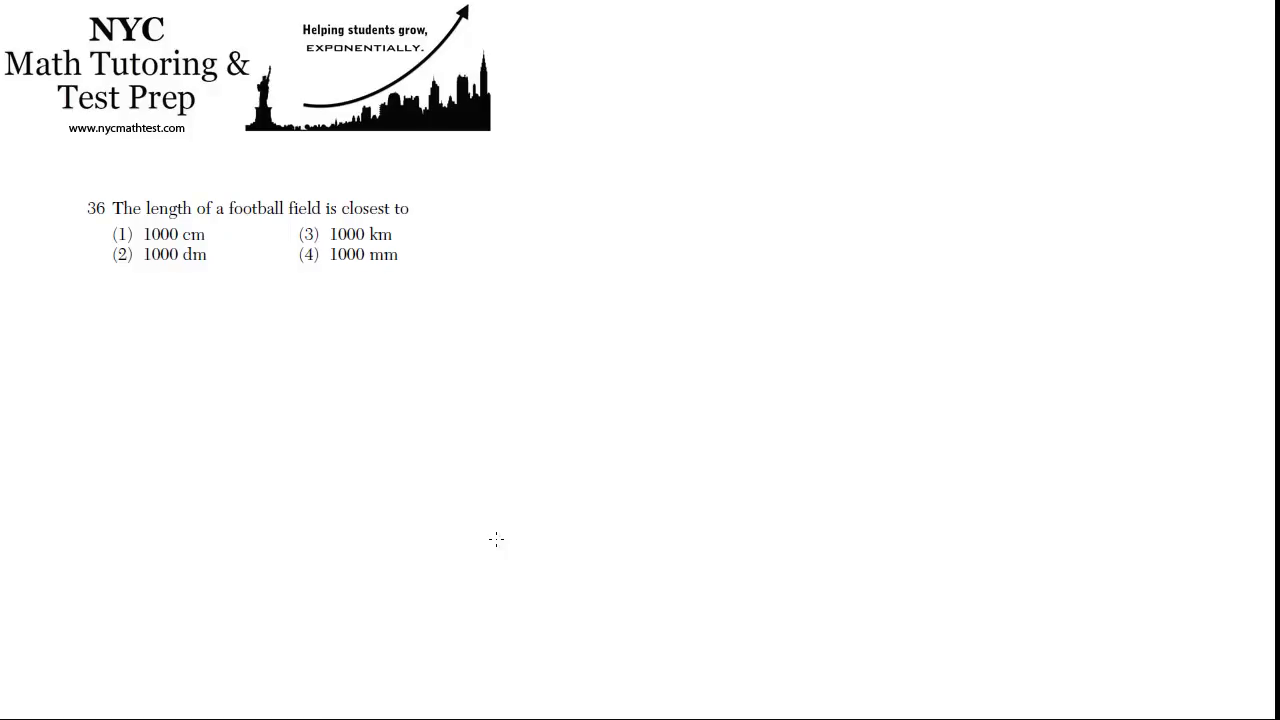
{"action": "mouse_move", "coordinate": [123, 375]}
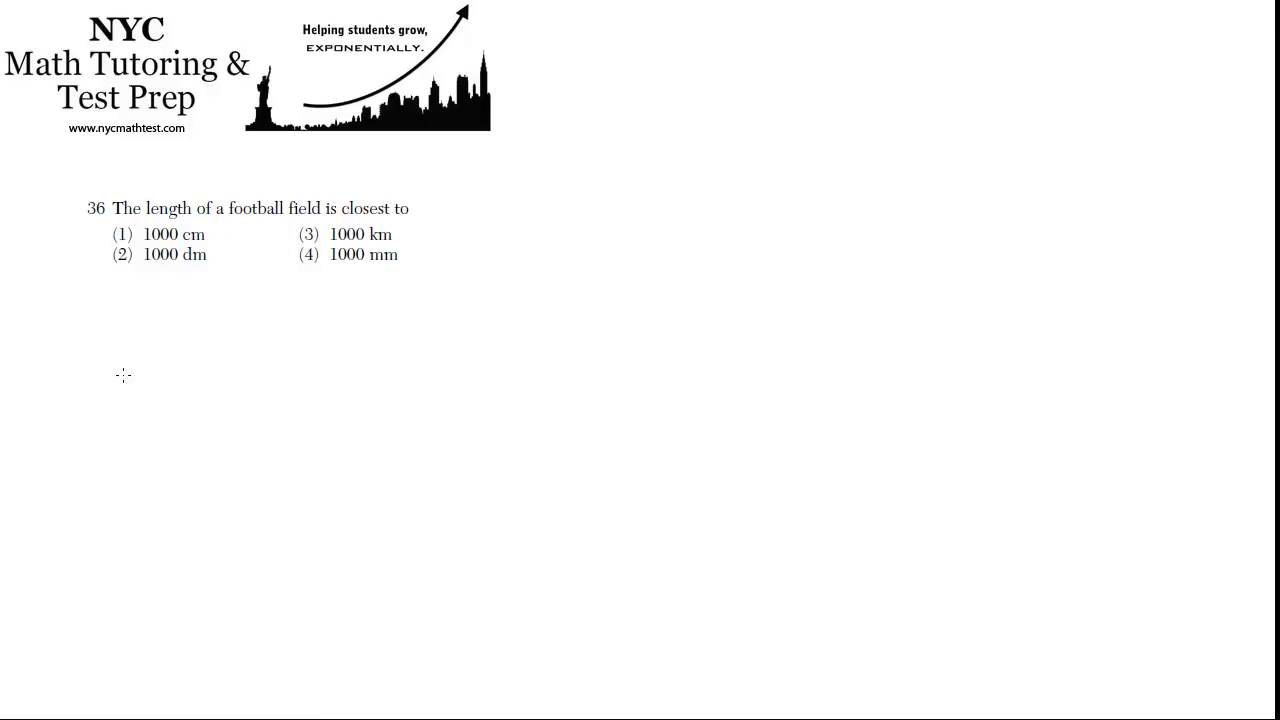
Handwrite '100 yds ≈ 100 m' beneath the football-field question
{"action": "type", "text": "10"}
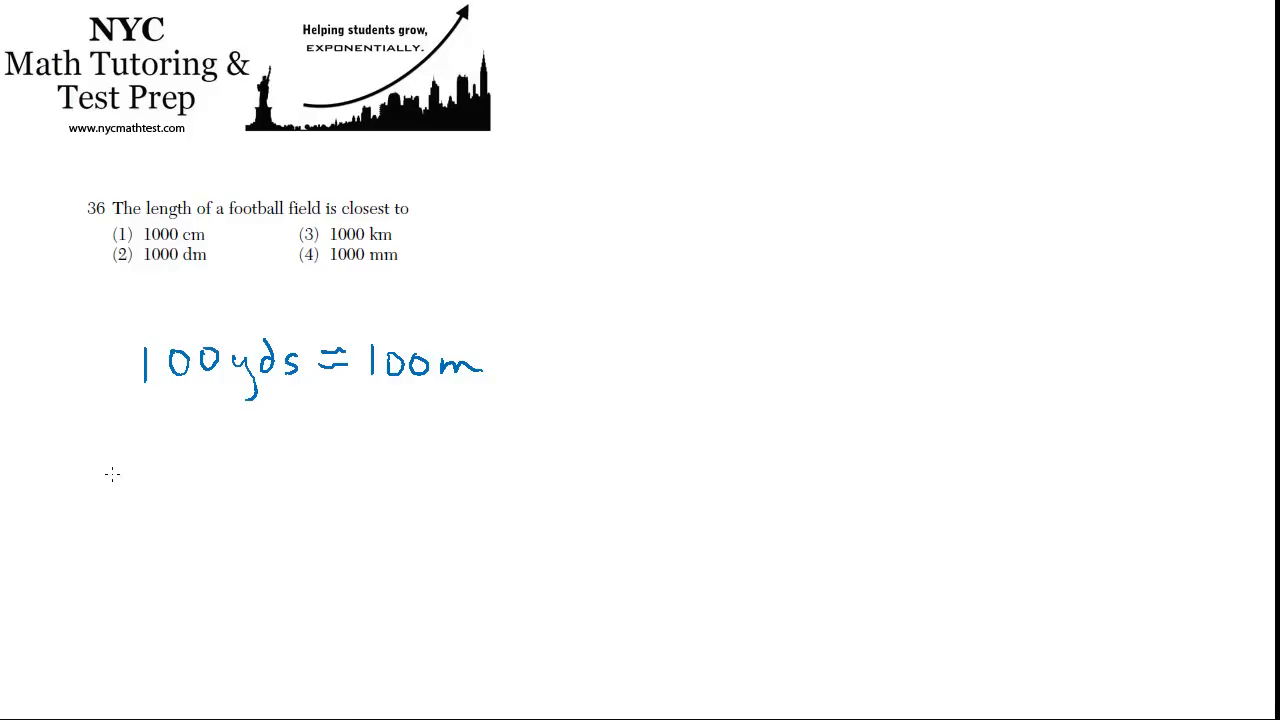
Write 1000 cm × 1m/100cm = 10 m, striking choice (1), and start 1000 dm
{"action": "left_click_drag", "start_coordinate": [105, 475], "coordinate": [210, 475]}
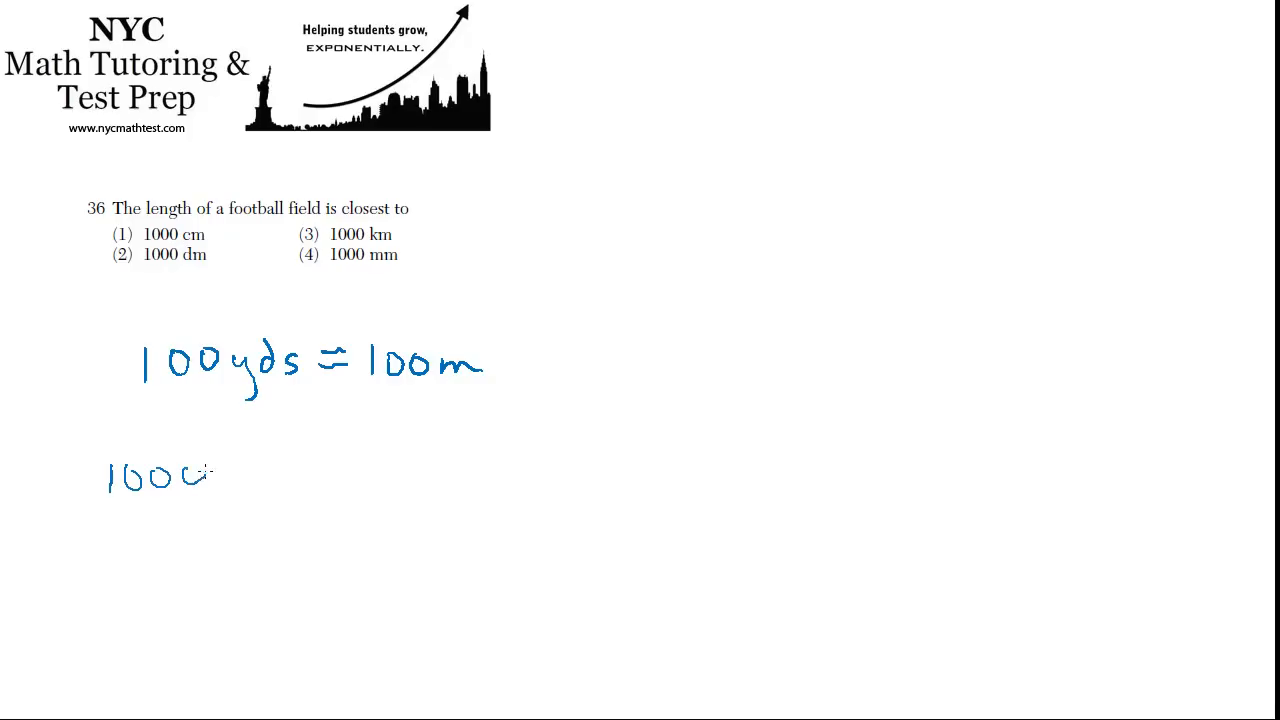
{"action": "type", "text": "cm"}
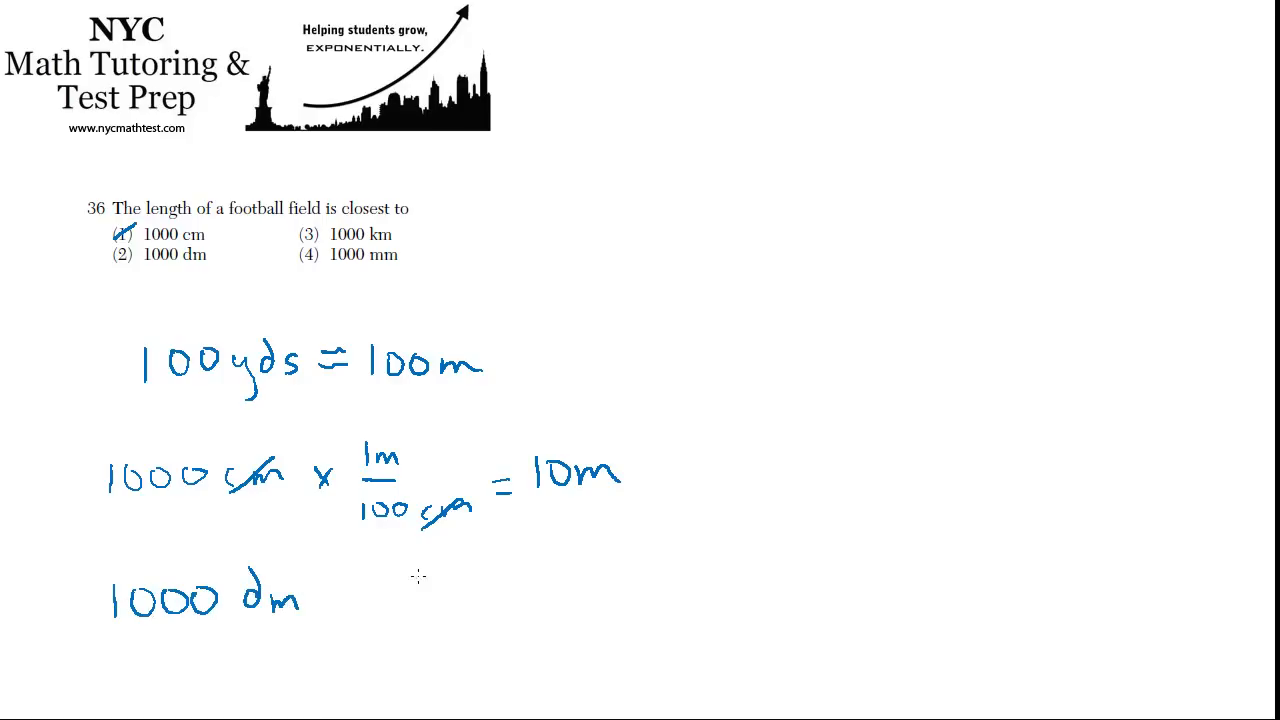
Write × 1m/10dm = 100 m, circle choice (2), and cross out choice (3), 1000 km
{"action": "type", "text": "x"}
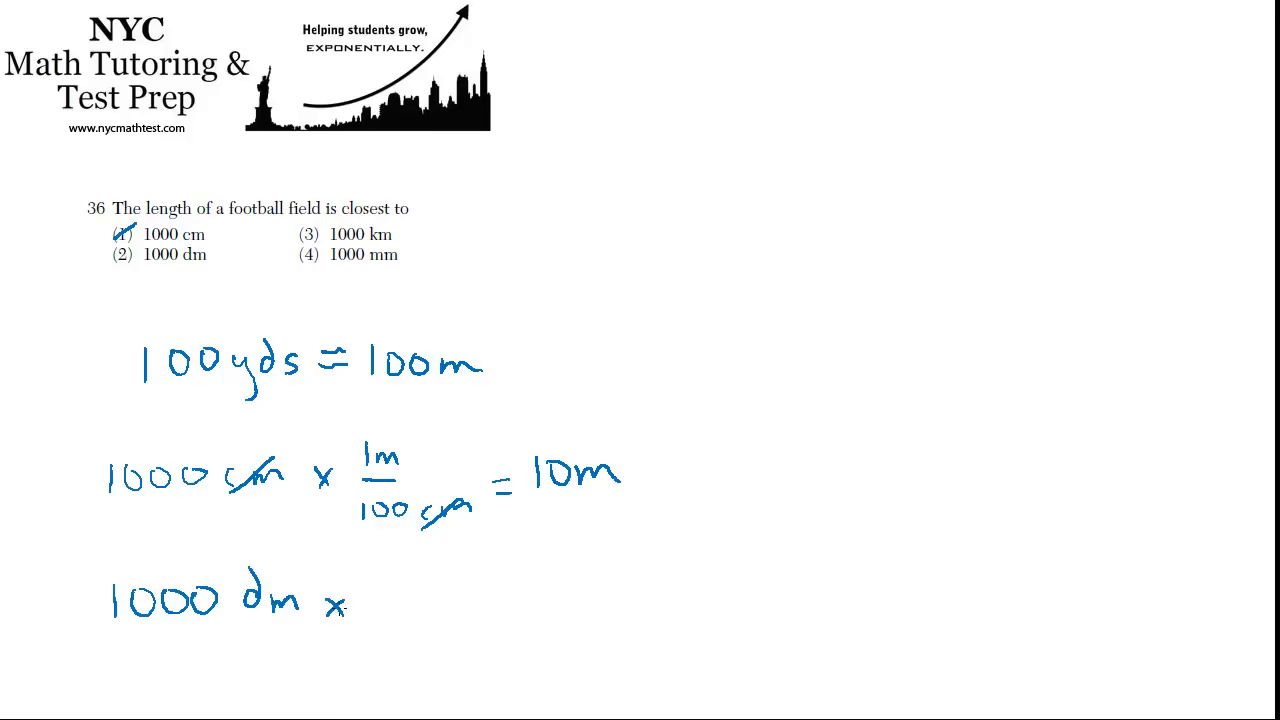
{"action": "type", "text": "1m"}
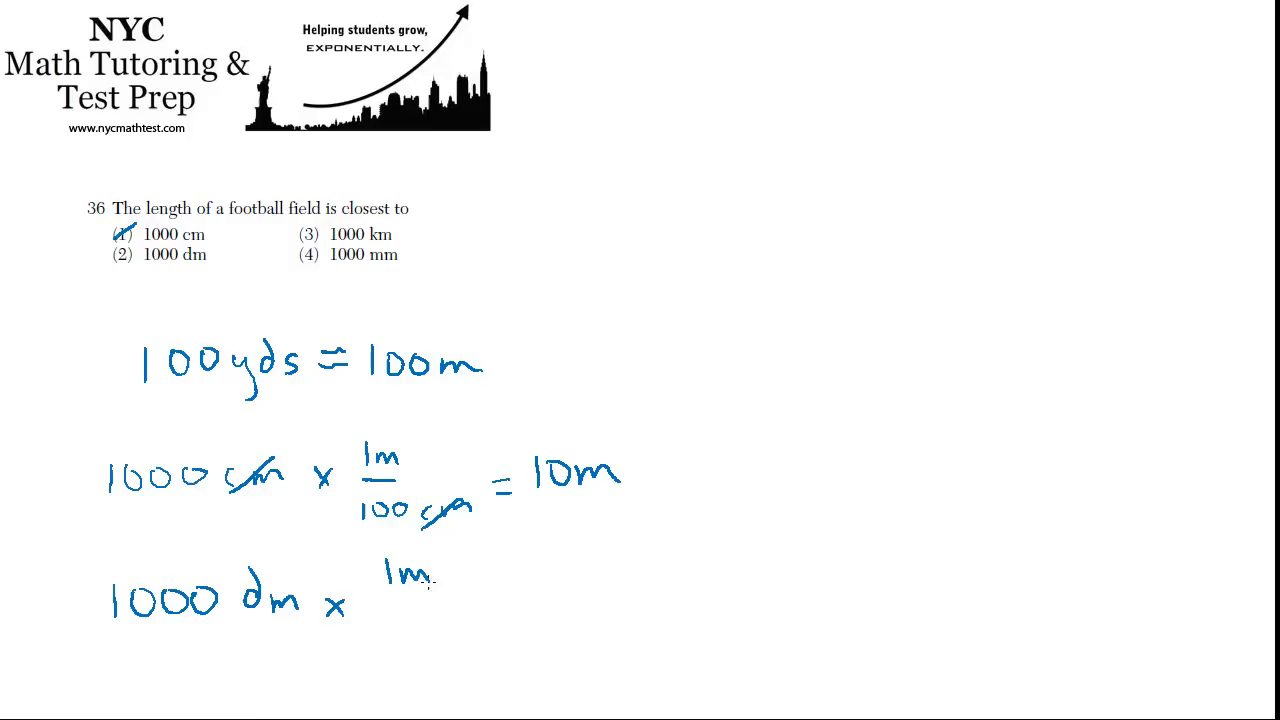
{"action": "left_click_drag", "start_coordinate": [373, 598], "coordinate": [437, 596]}
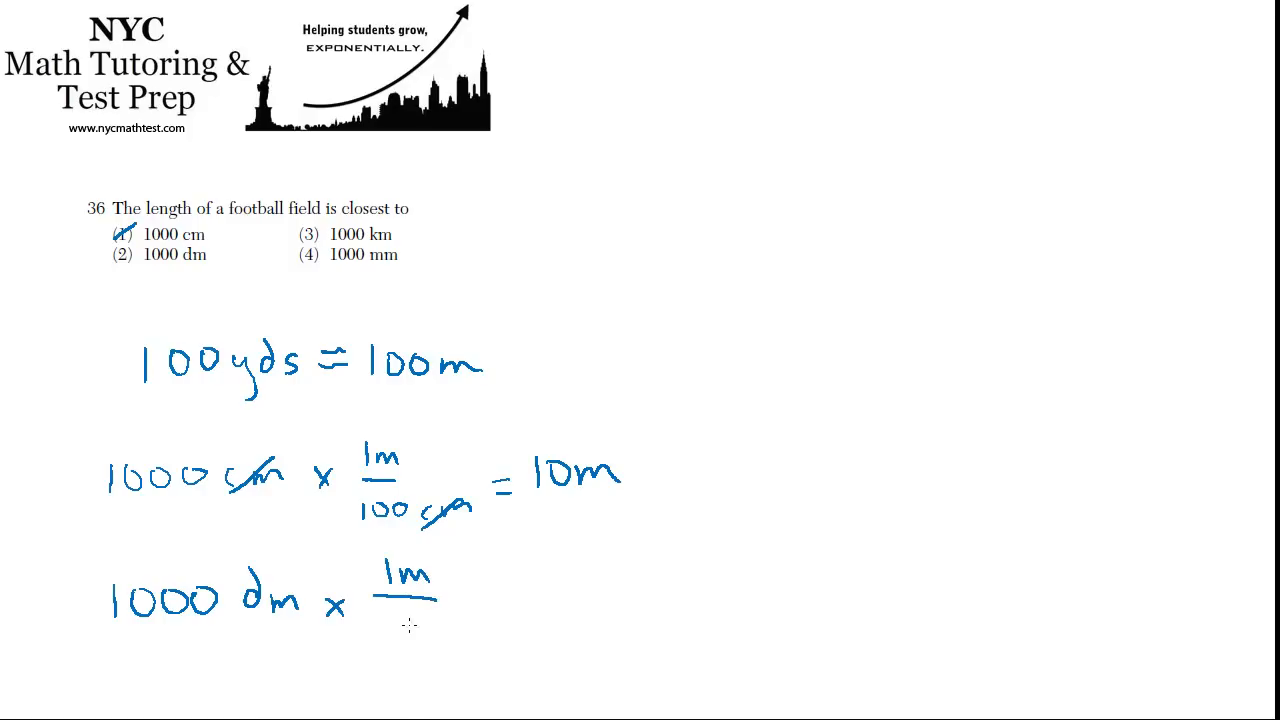
{"action": "type", "text": "10dm"}
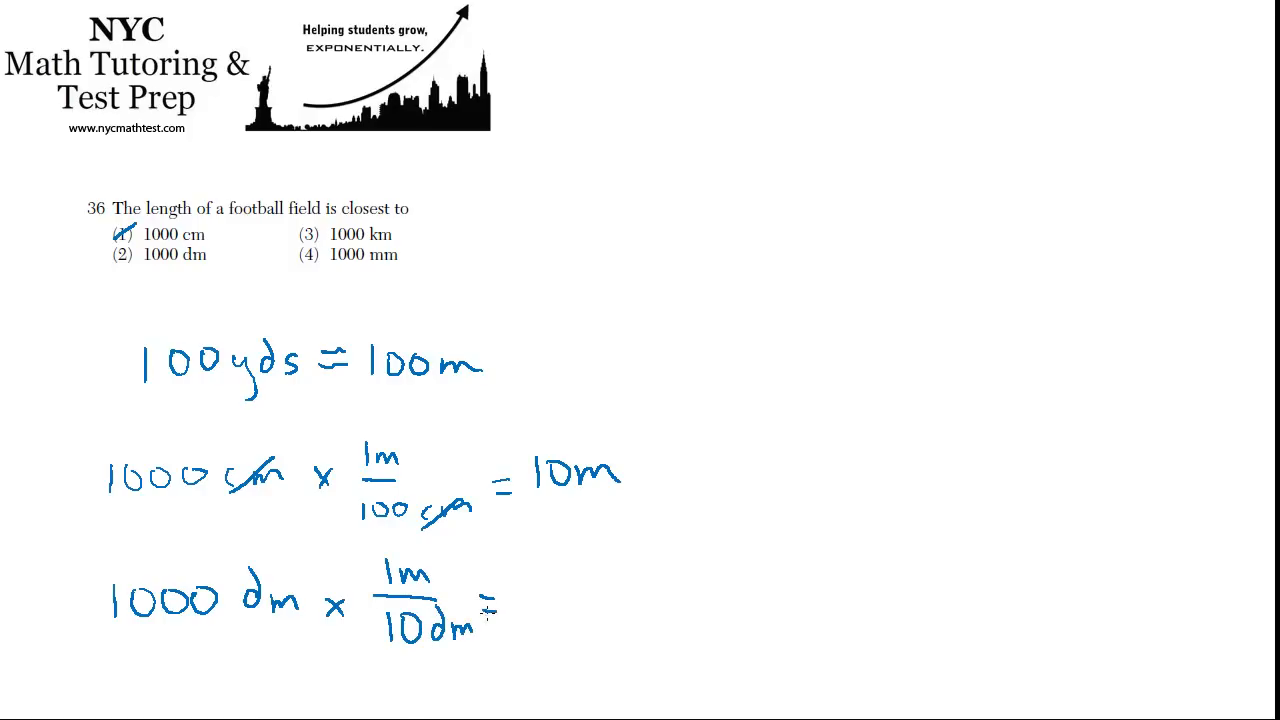
{"action": "type", "text": "10"}
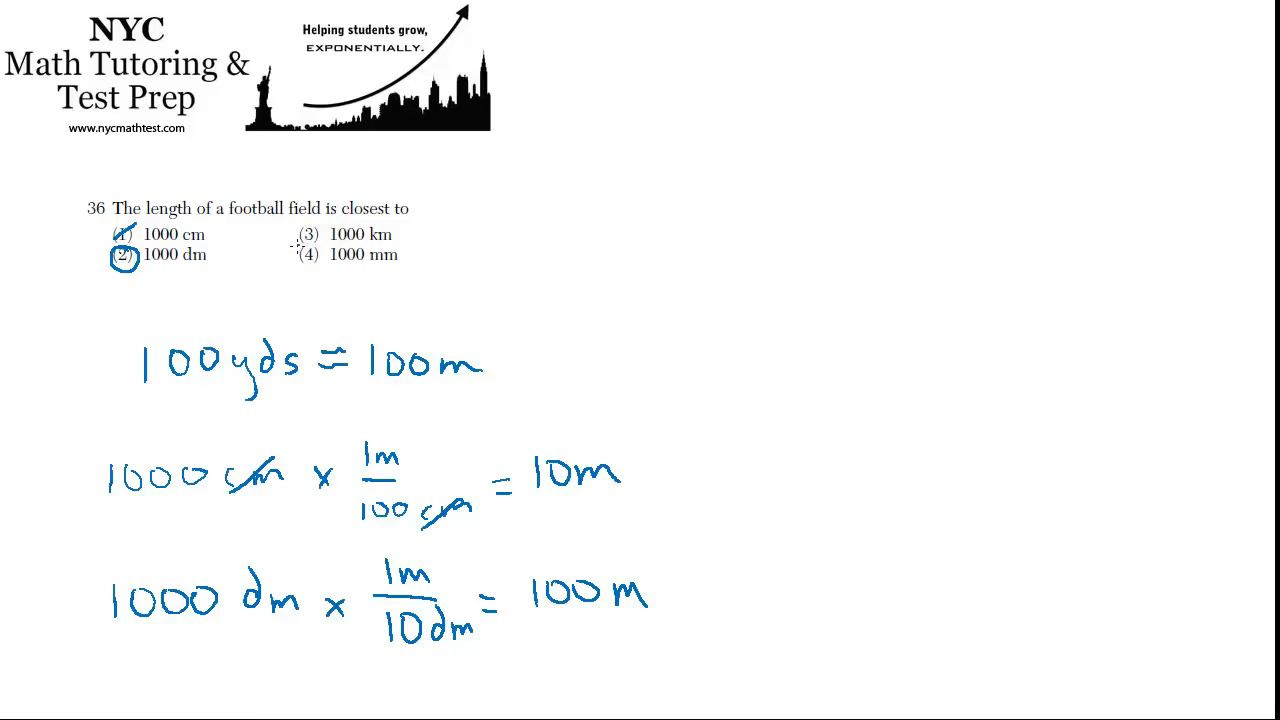
{"action": "left_click_drag", "start_coordinate": [300, 245], "coordinate": [325, 225]}
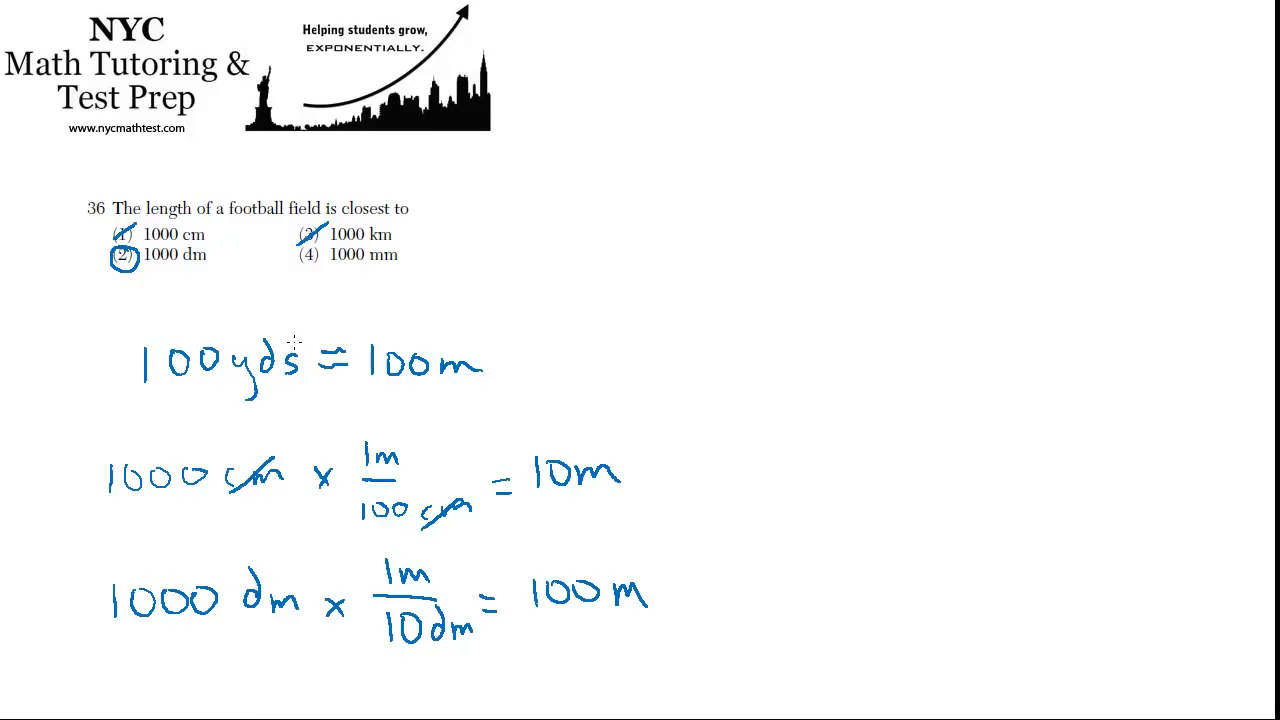